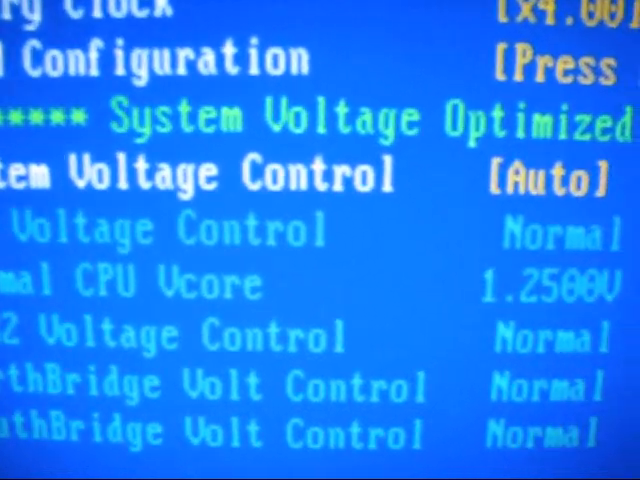
scroll("up", 3)
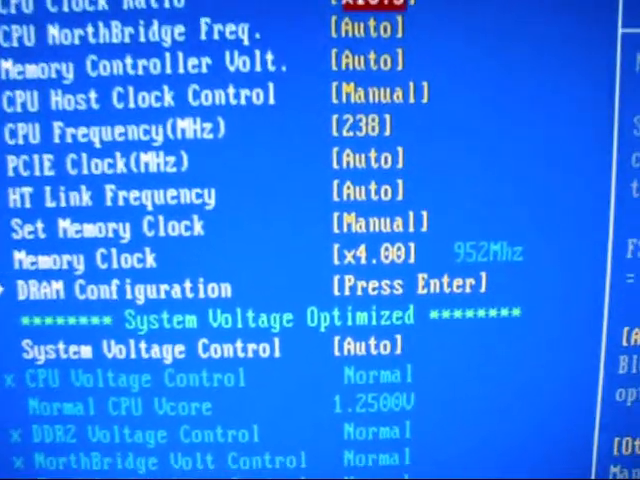